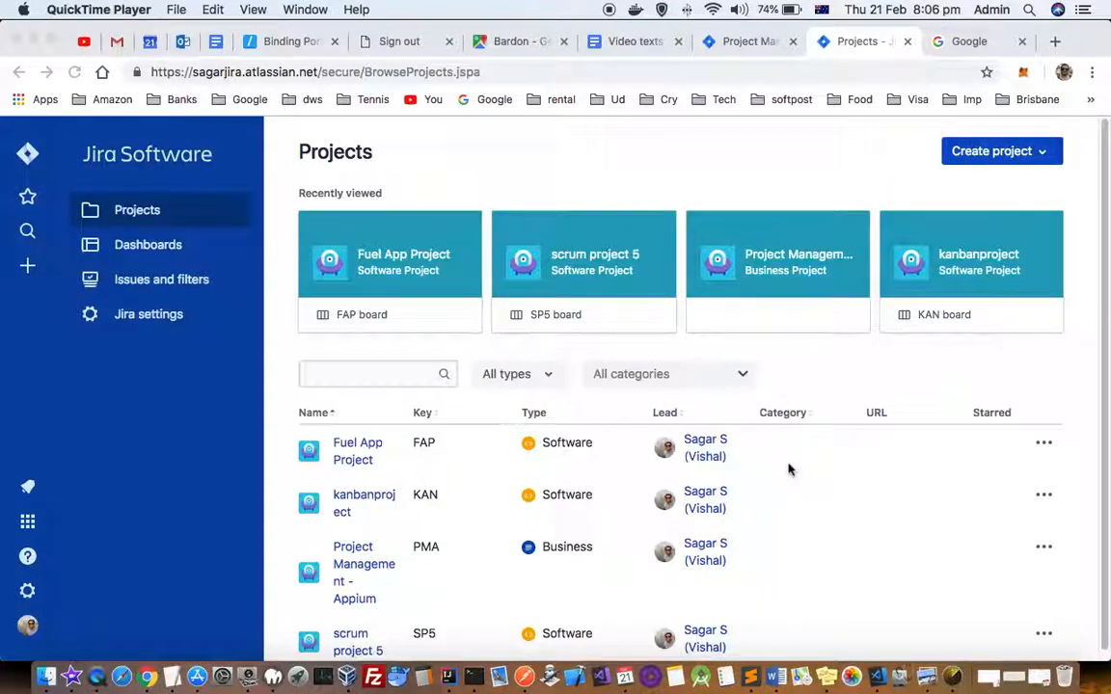
pyautogui.moveTo(666, 310)
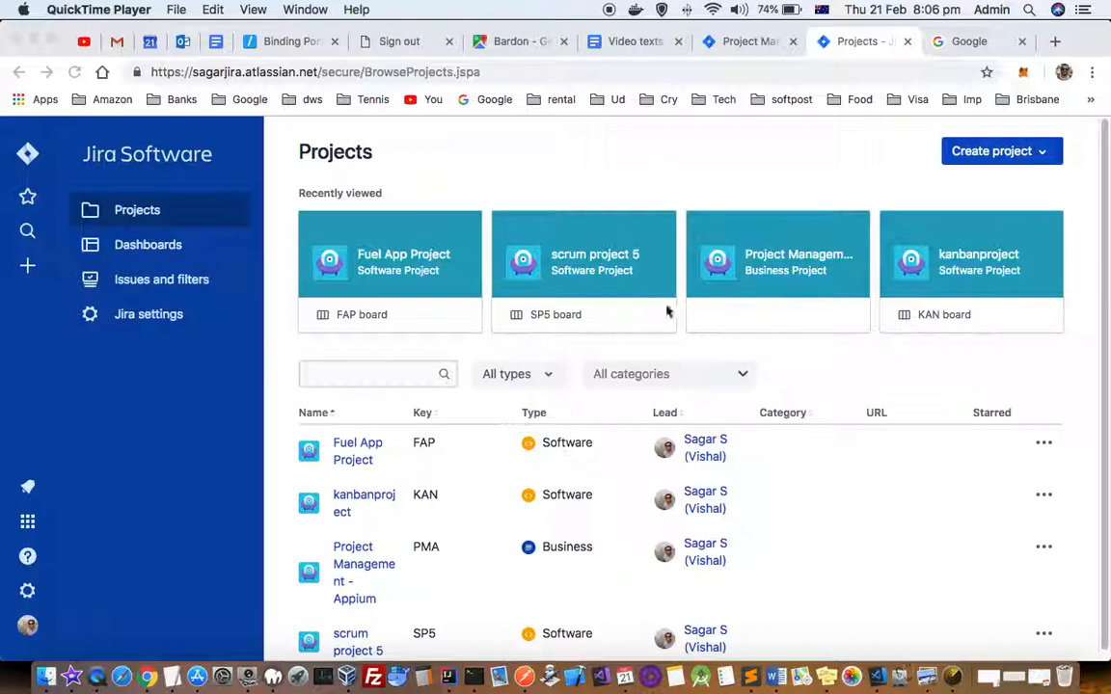
pyautogui.moveTo(13, 253)
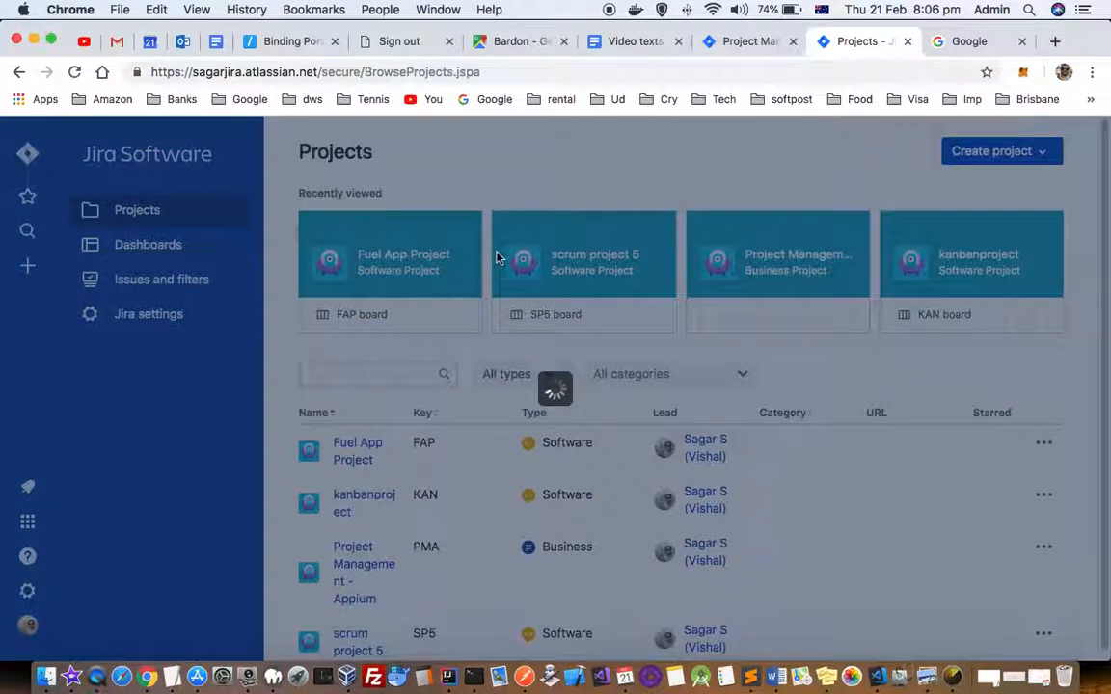
pyautogui.moveTo(958, 219)
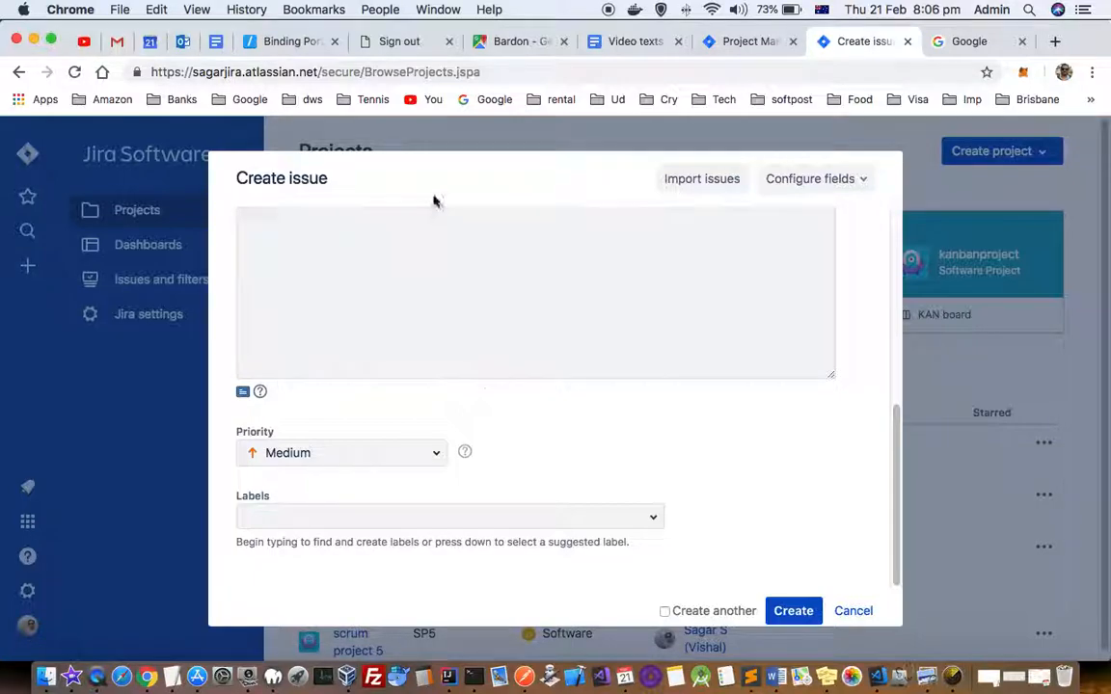
pyautogui.moveTo(854, 612)
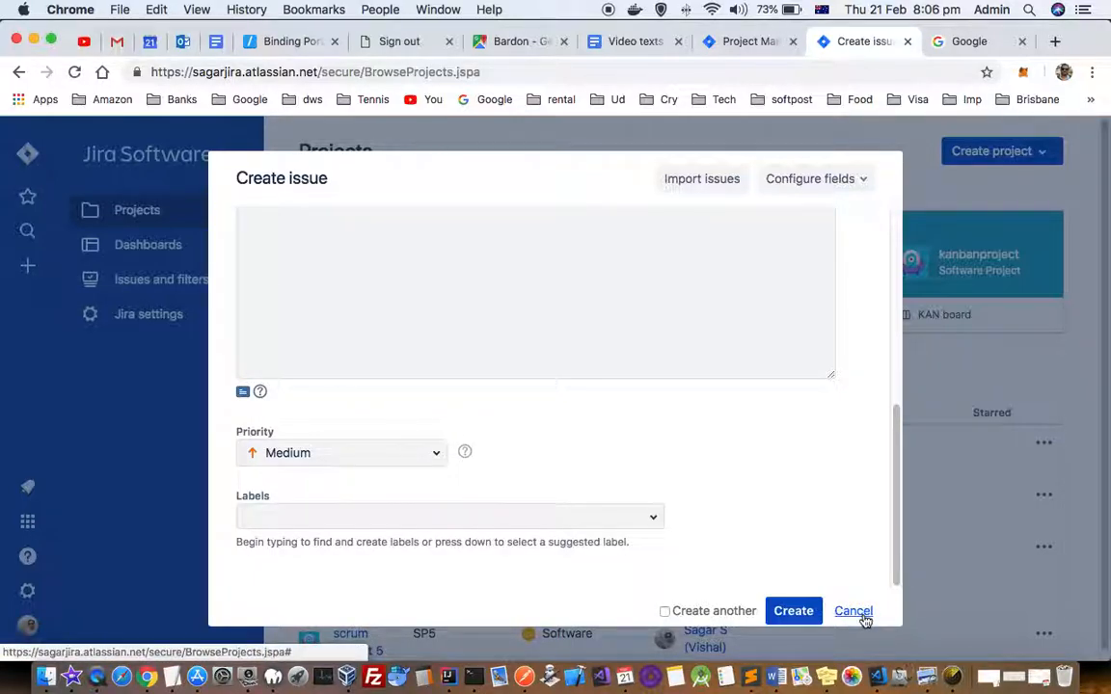
# Discard the new issue form and go to the Issues section of Jira settings.
pyautogui.click(852, 611)
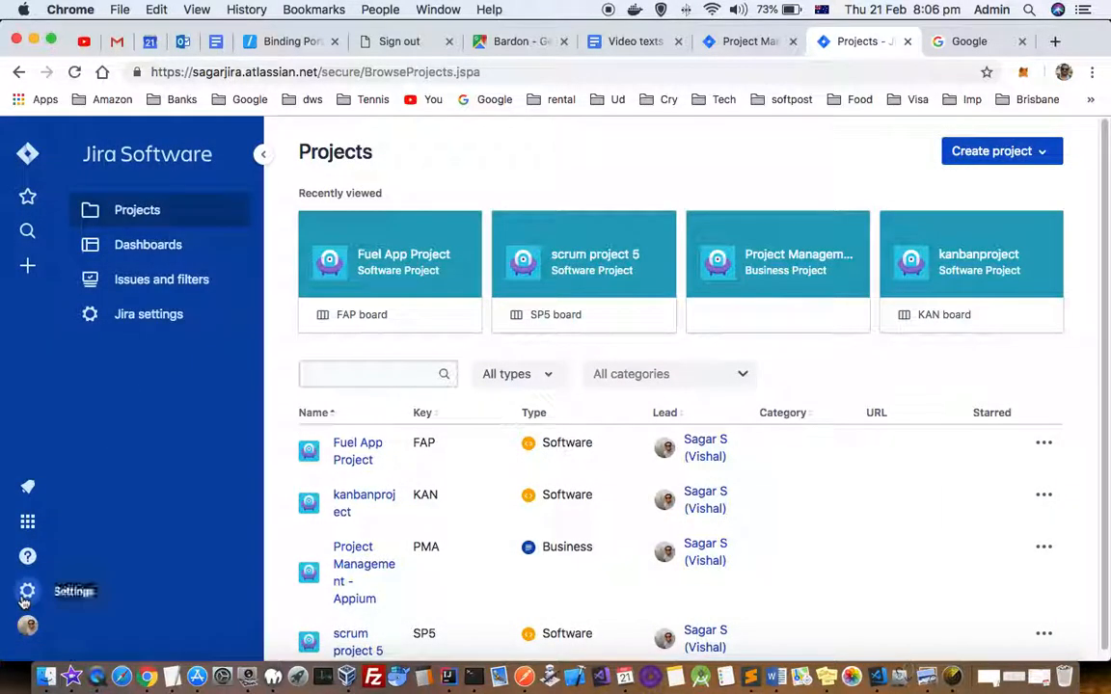
pyautogui.click(27, 590)
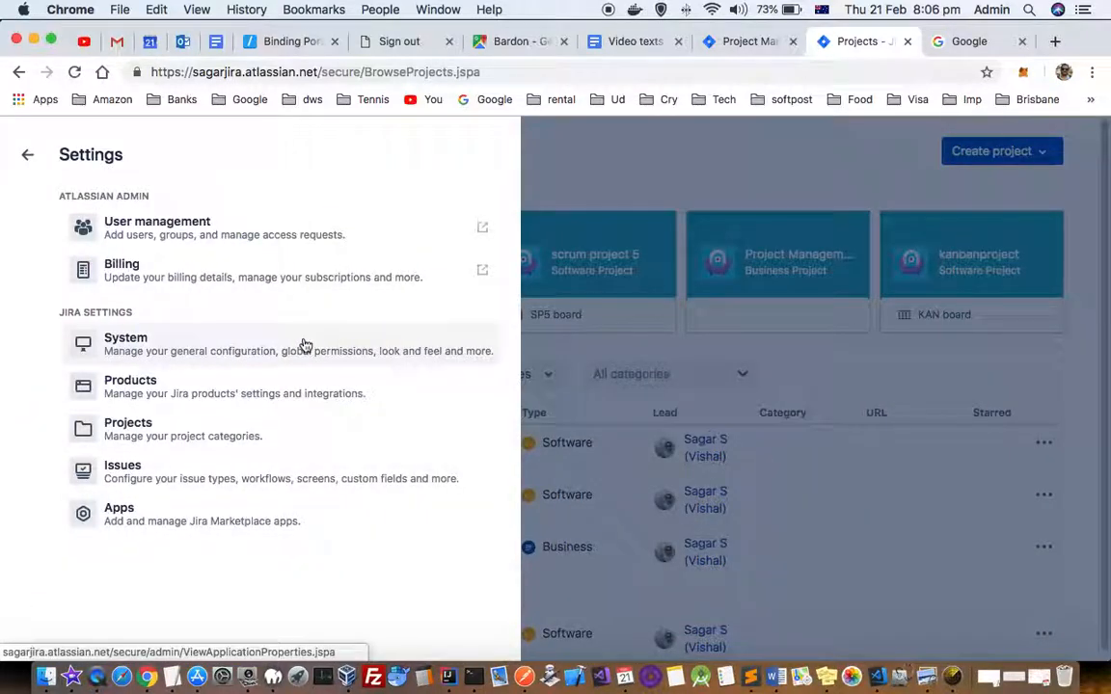
pyautogui.moveTo(158, 474)
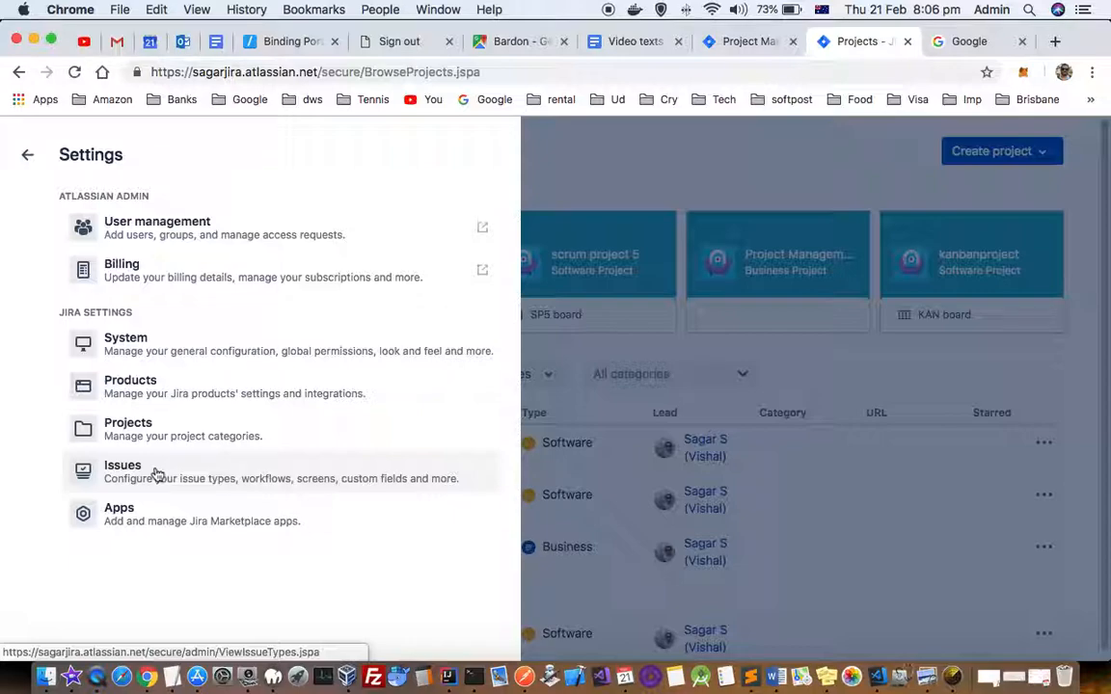
pyautogui.click(122, 465)
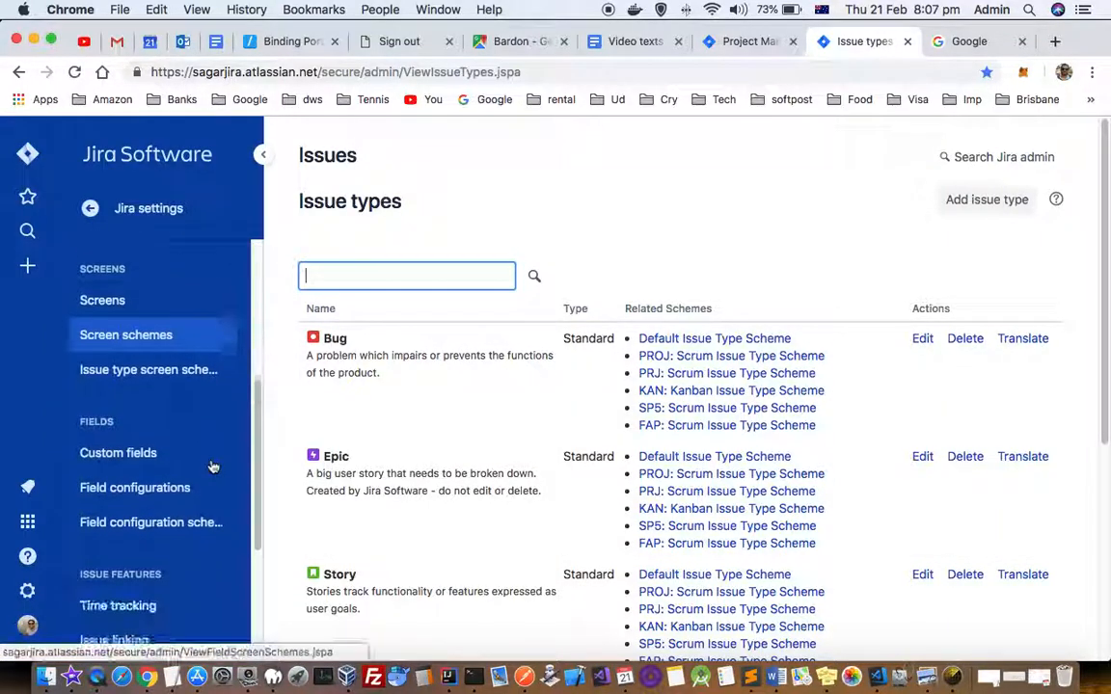
pyautogui.moveTo(118, 430)
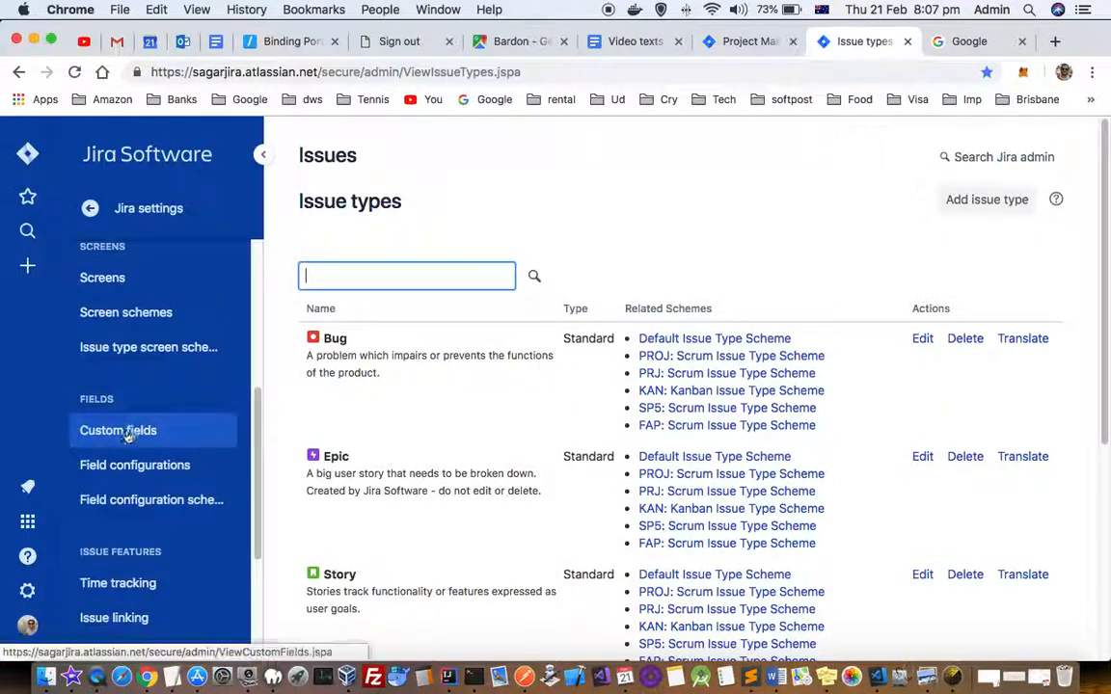
# Open the Custom fields list from the Issues admin sidebar.
pyautogui.click(118, 430)
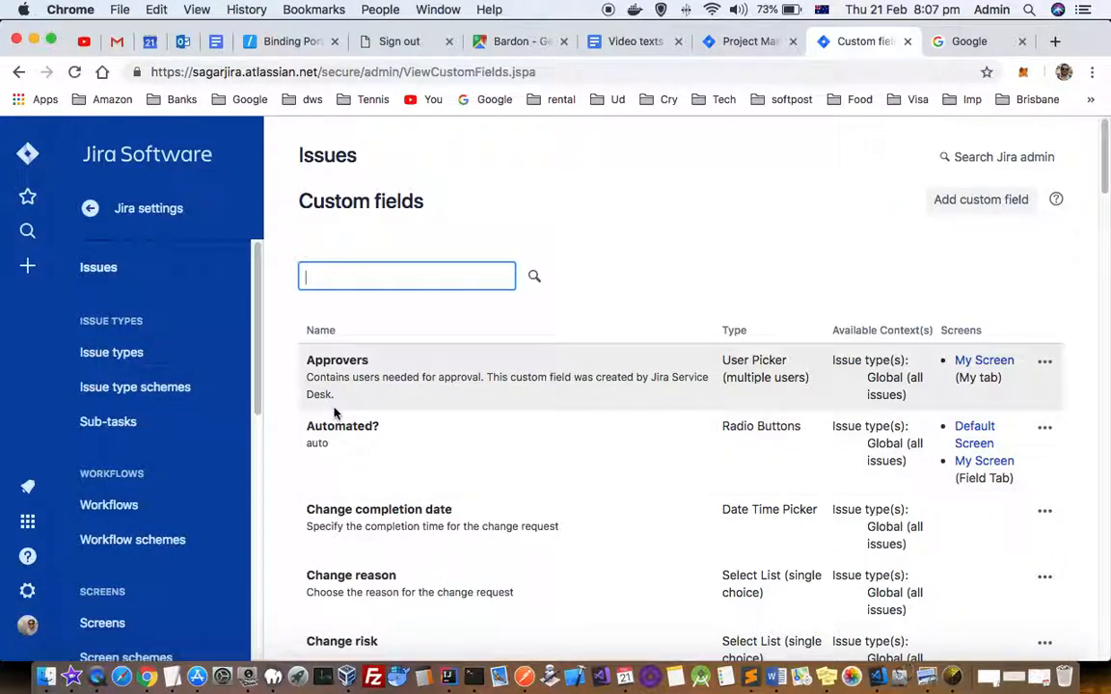
pyautogui.moveTo(968, 371)
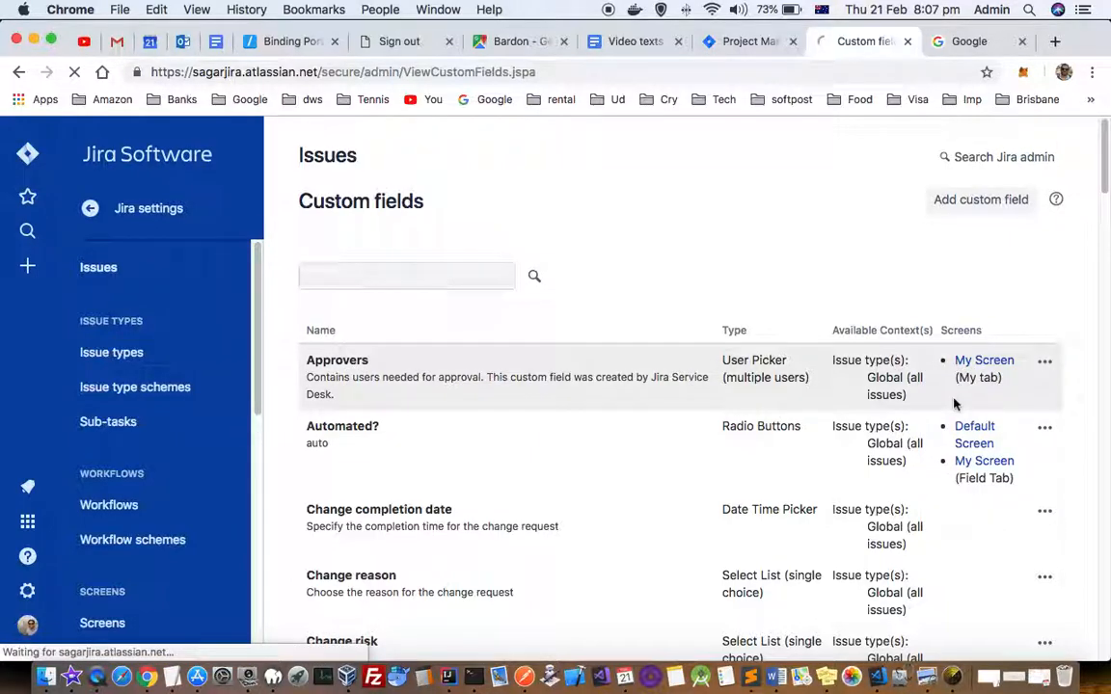
# Open the configuration page for the Approvers custom field.
pyautogui.click(336, 359)
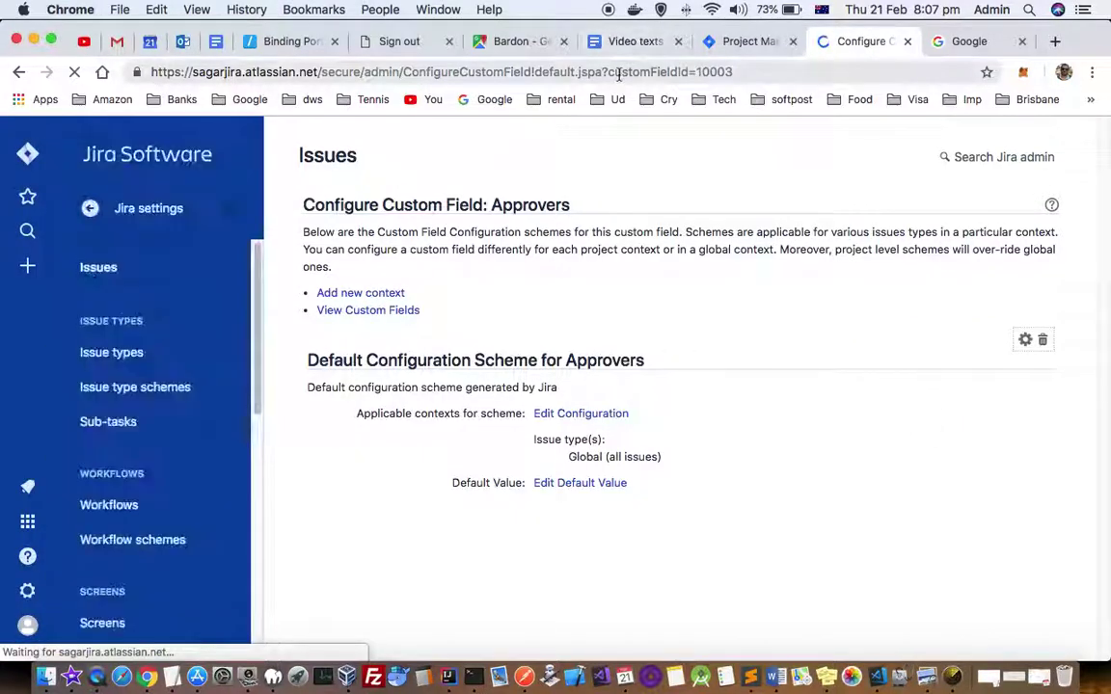
# Highlight customFieldId=10003 in the browser address bar.
pyautogui.doubleClick(682, 71)
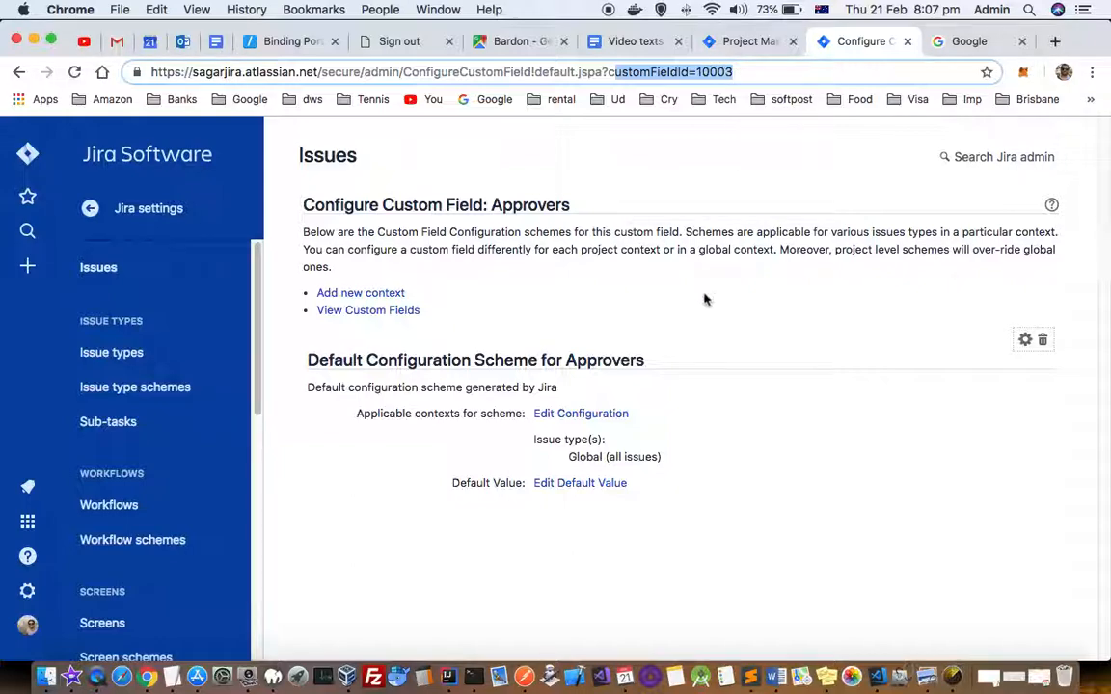
pyautogui.moveTo(587, 314)
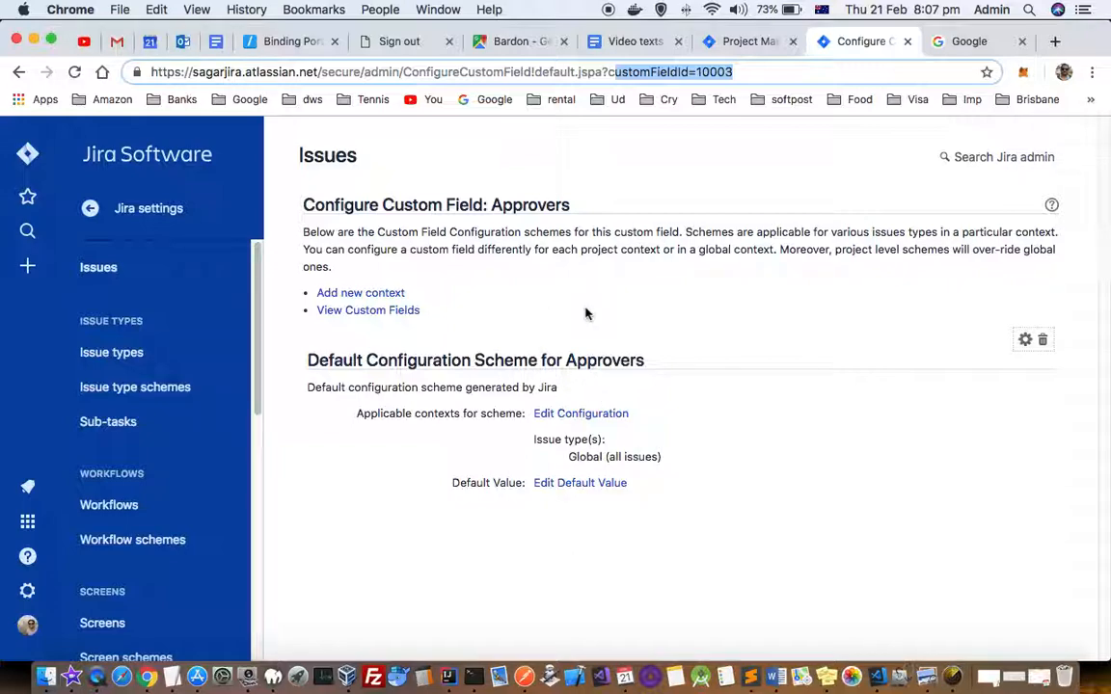